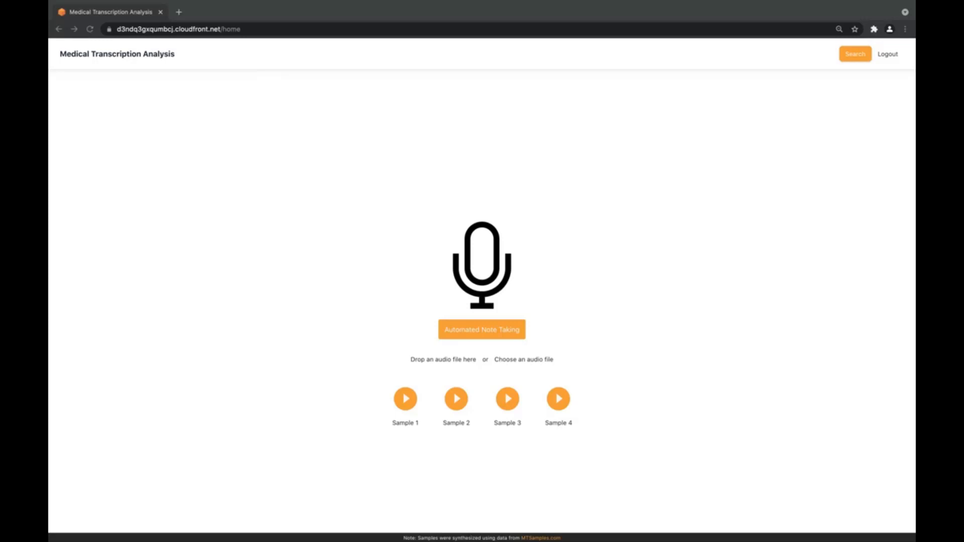
mouse_move(382, 456)
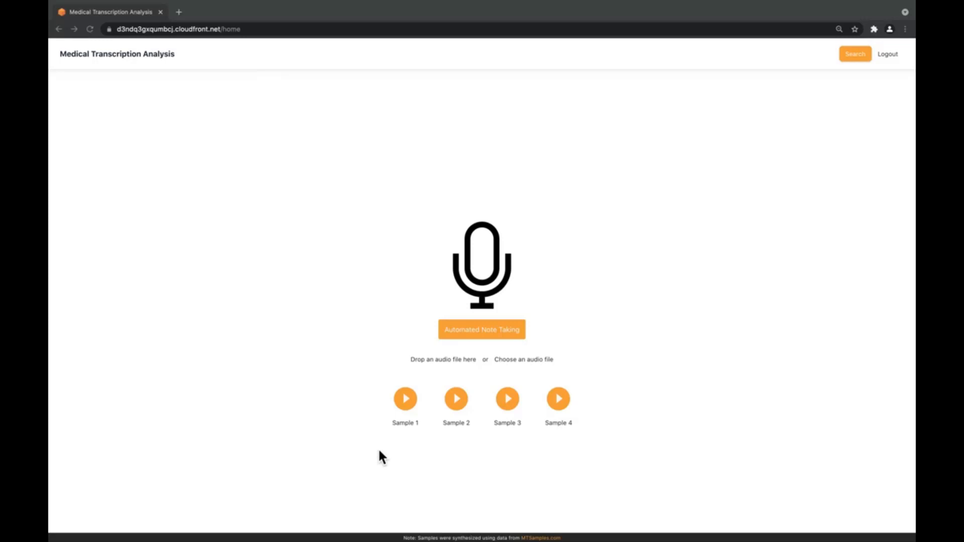
mouse_move(604, 400)
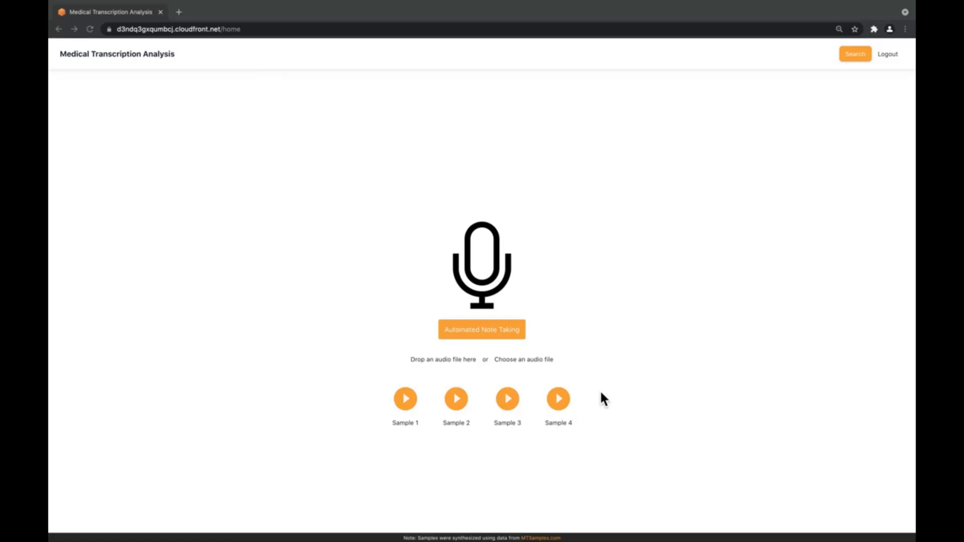
mouse_move(538, 421)
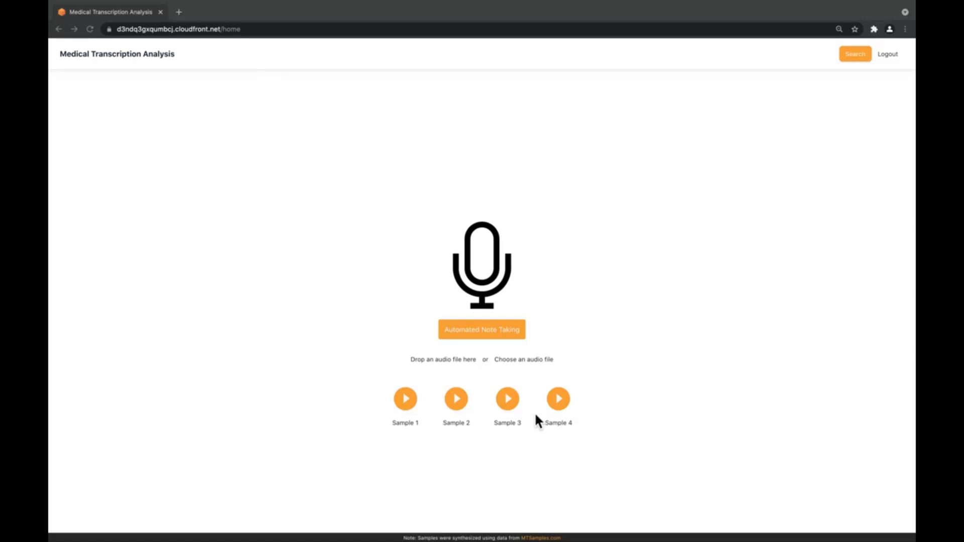
mouse_move(540, 421)
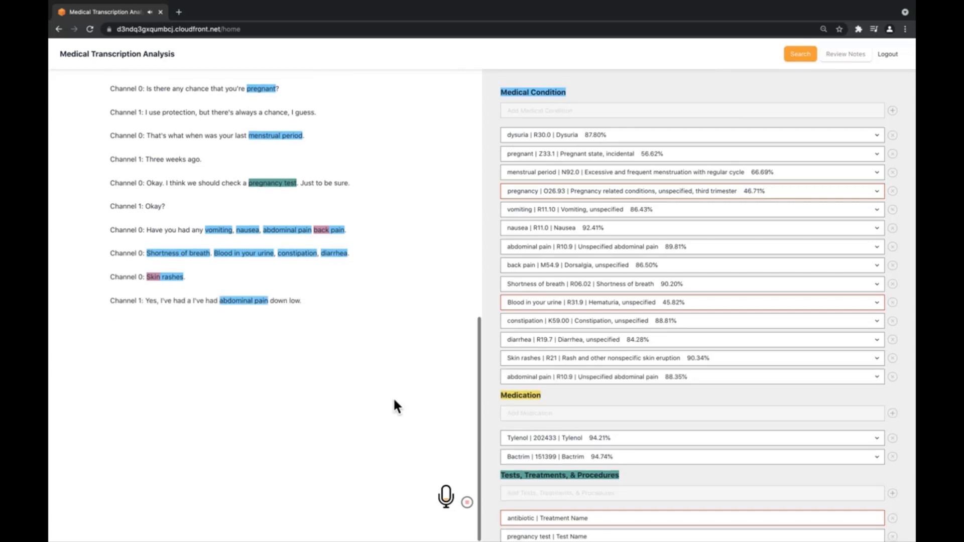
- Let the live transcription finish, extracting the physical exam, urine sample and tests as procedures
click(467, 502)
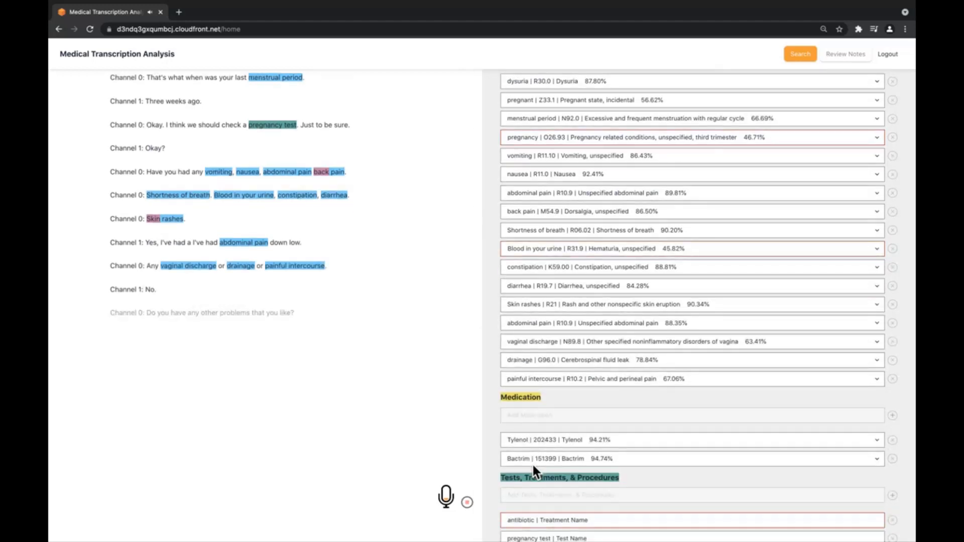
scroll(down, 3)
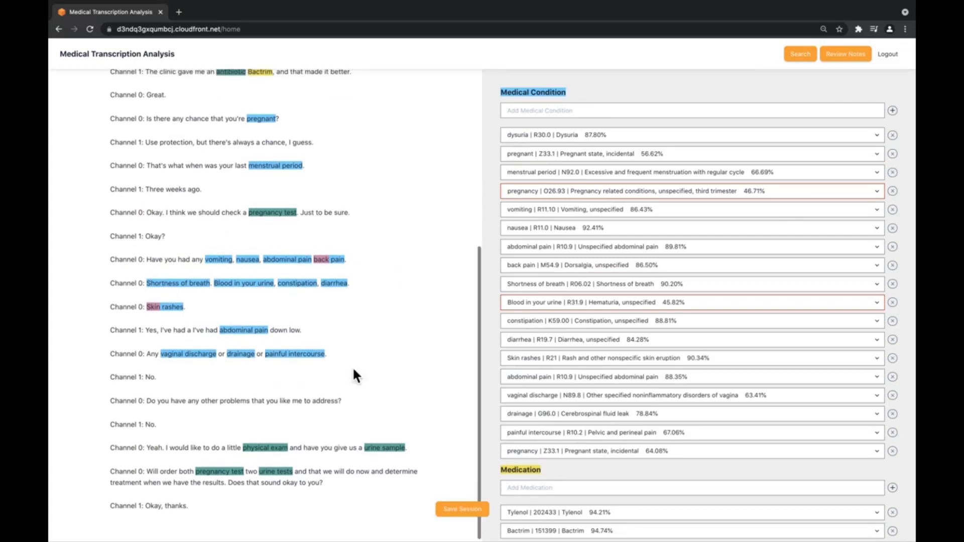
- Scroll through the transcript and extracted entity lists, reviewing anatomy and test entries
scroll(up, 3)
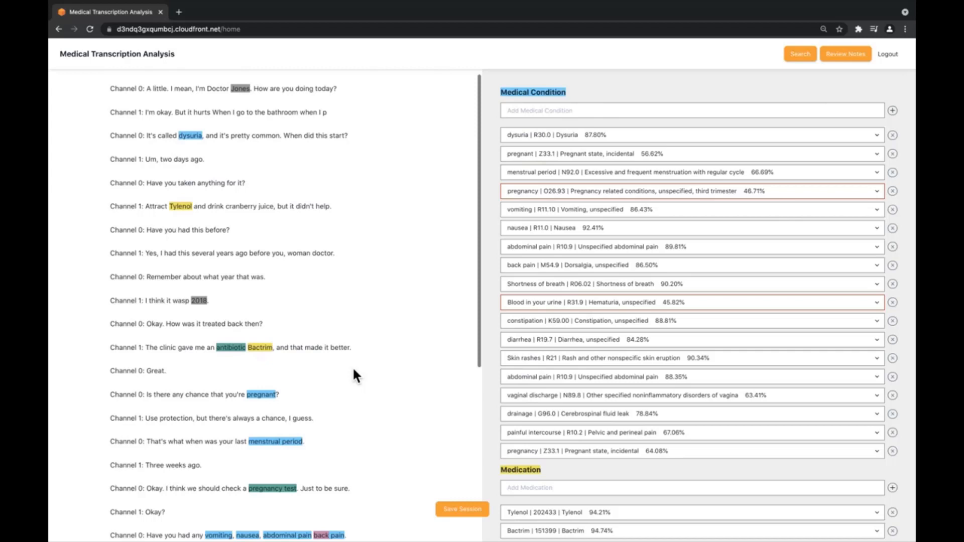
scroll(down, 3)
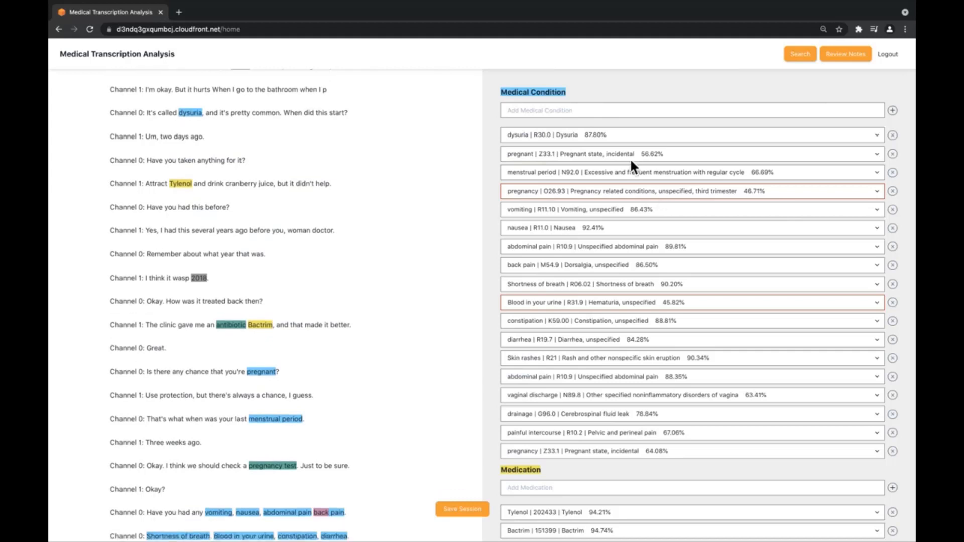
mouse_move(643, 103)
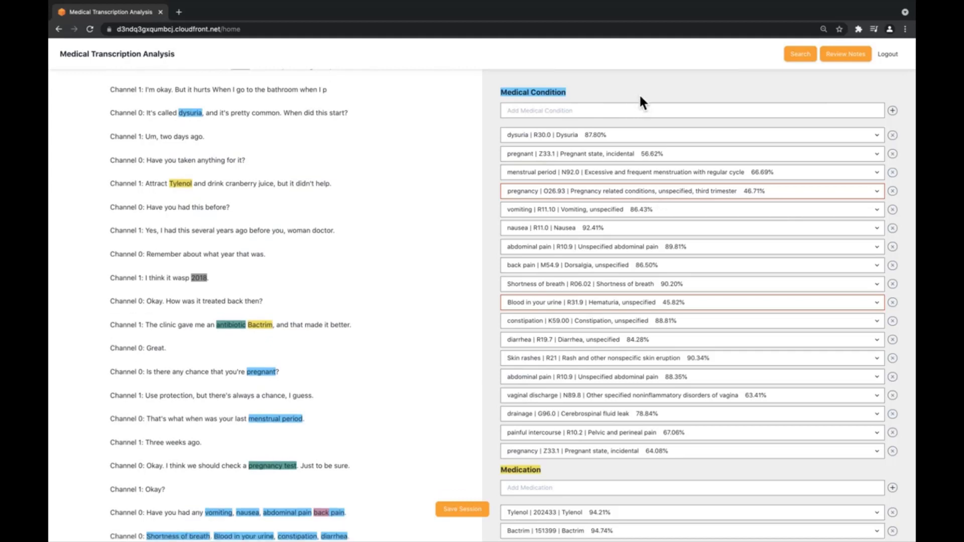
scroll(down, 3)
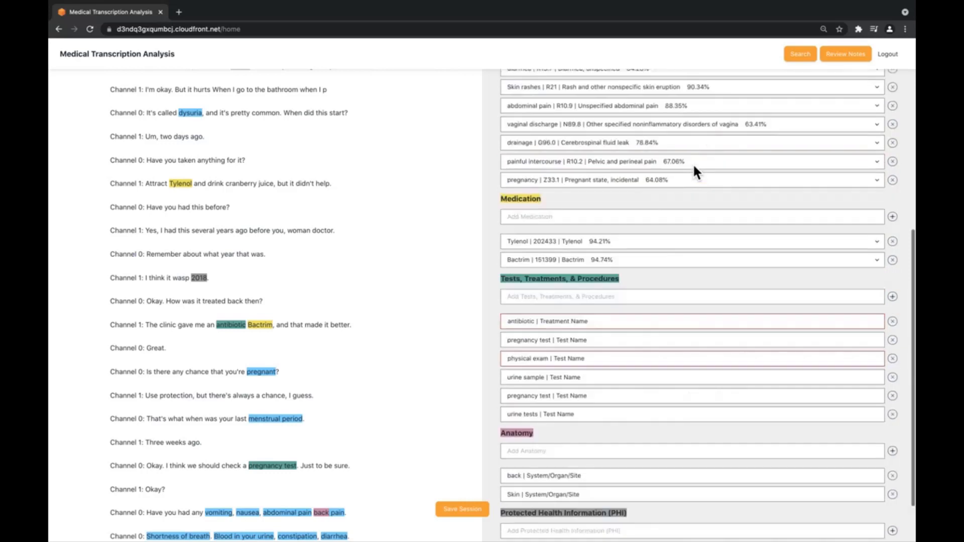
scroll(down, 3)
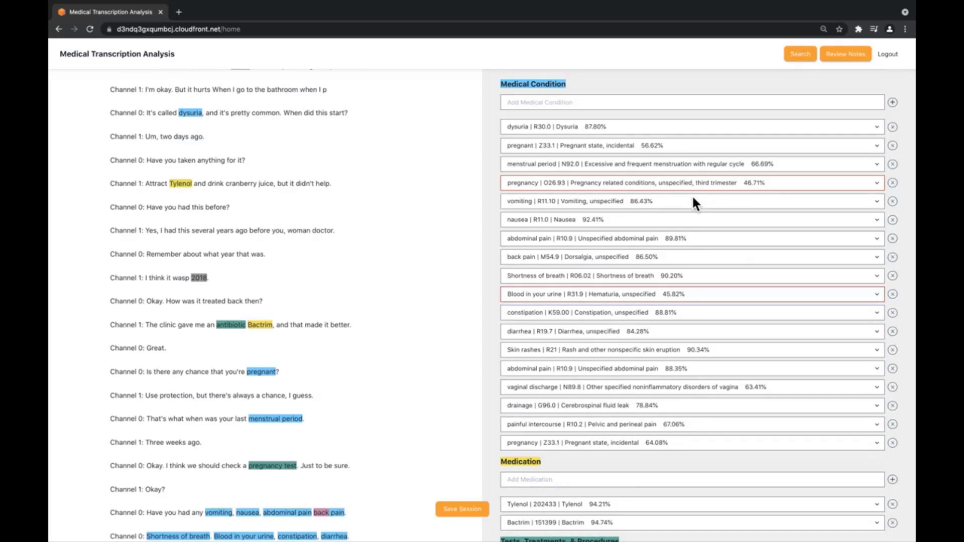
mouse_move(316, 98)
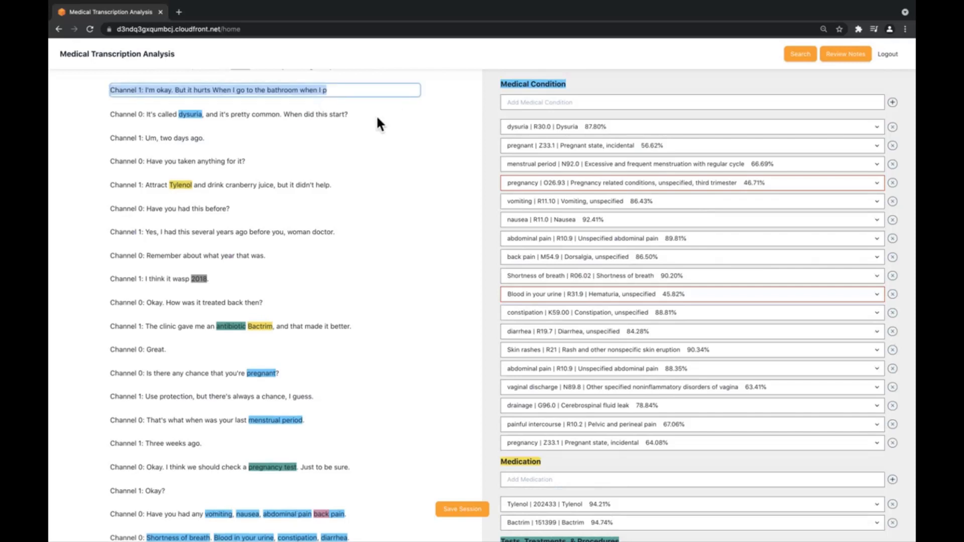
- Exit editing of the patient's bathroom-pain line without changing it
click(264, 114)
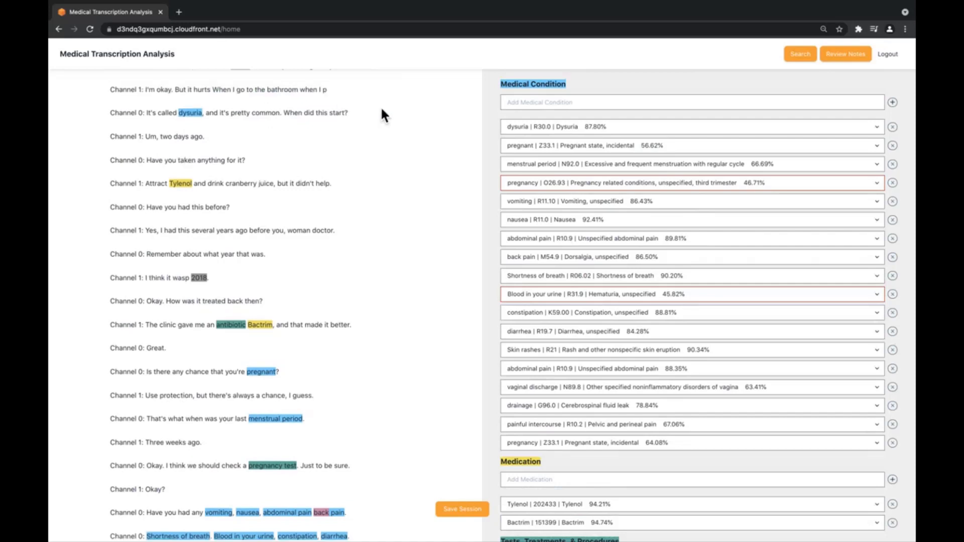
mouse_move(576, 179)
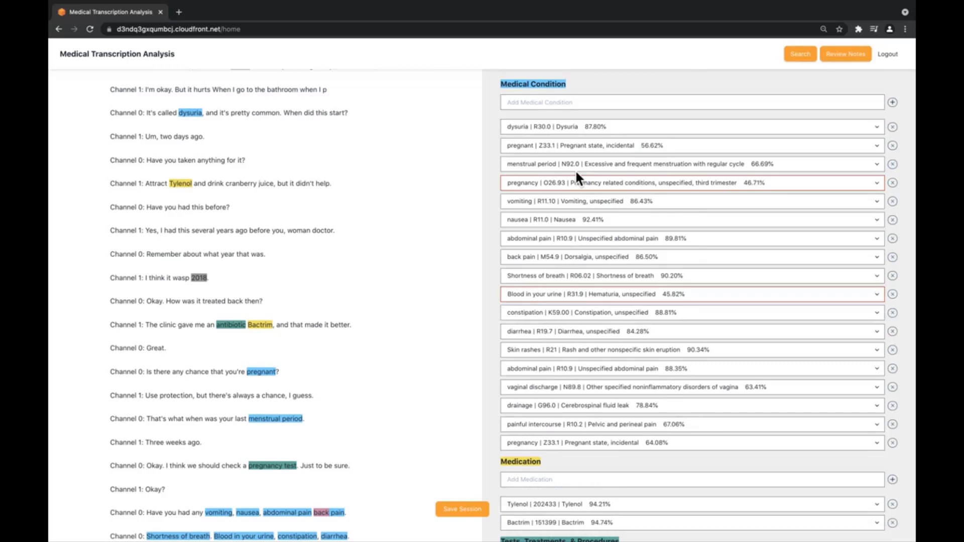
- Scroll down the results to the protected health information entries for a name and date
scroll(down, 3)
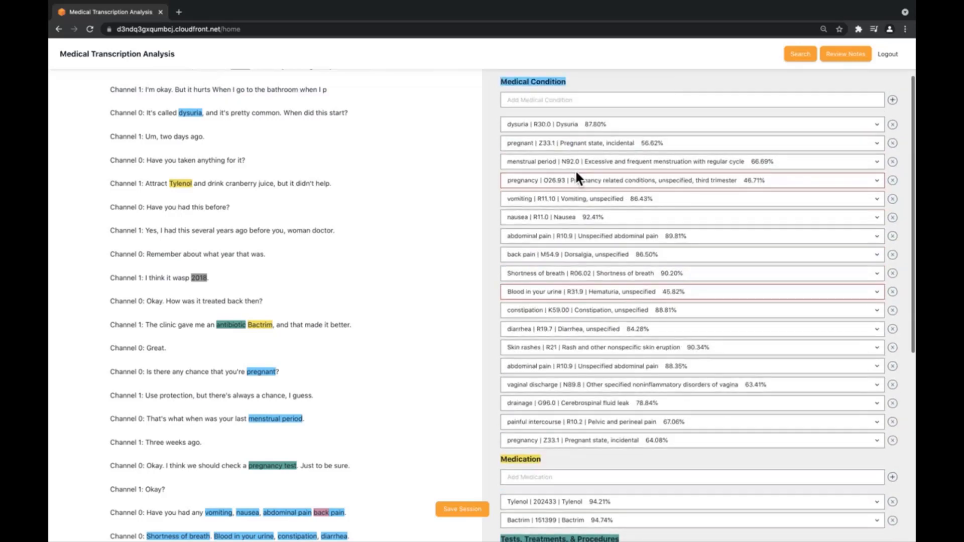
scroll(down, 3)
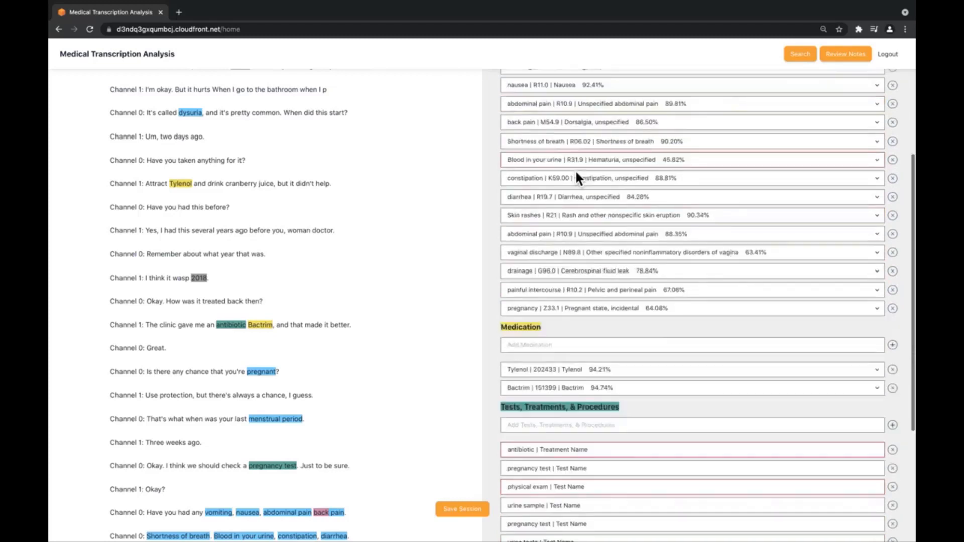
scroll(down, 3)
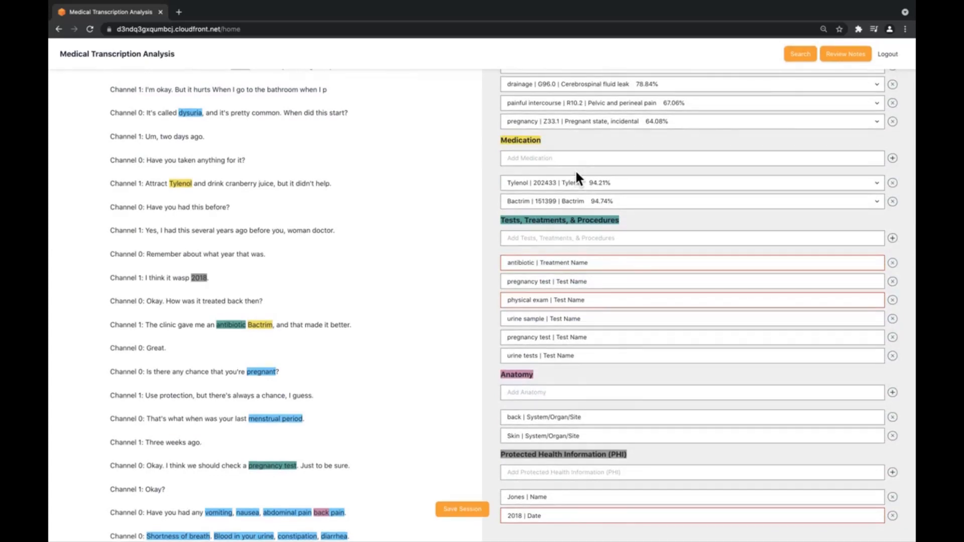
scroll(down, 3)
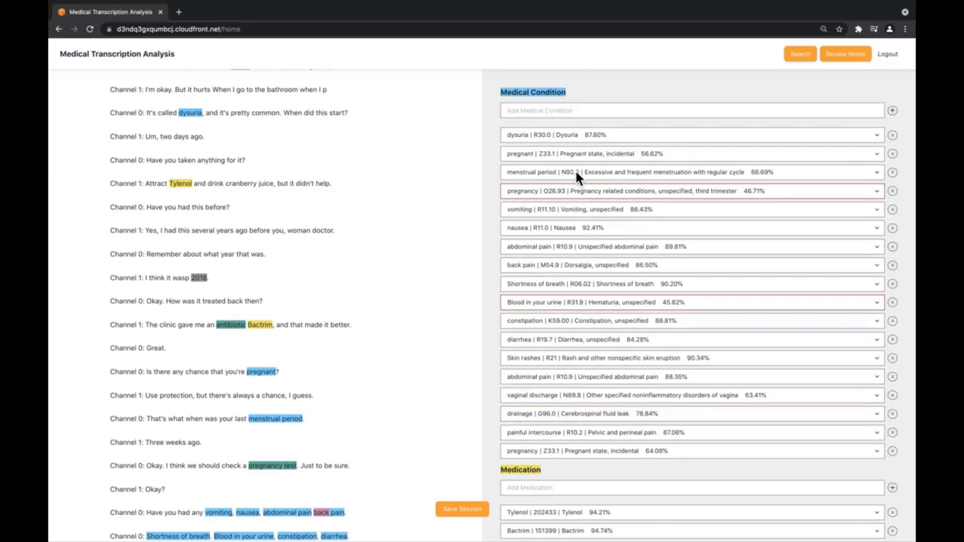
mouse_move(519, 264)
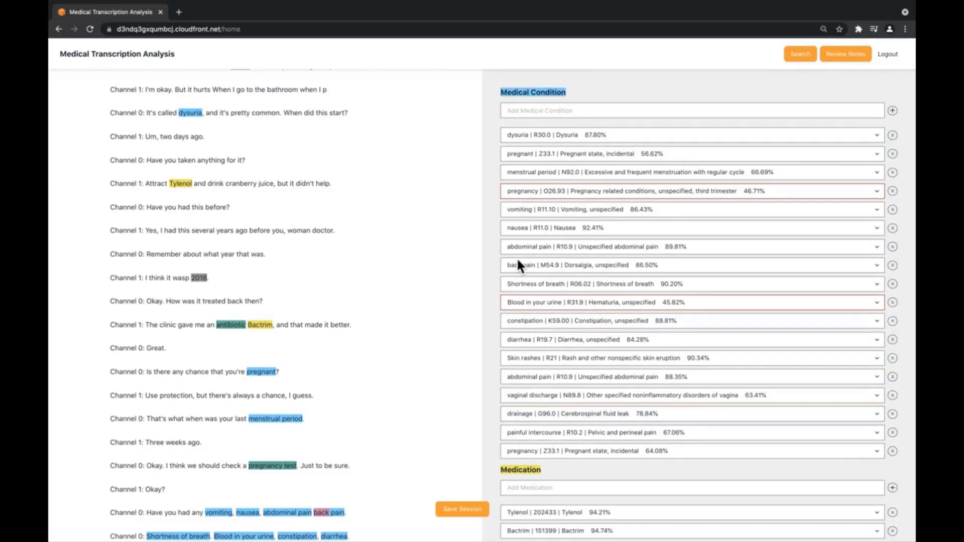
mouse_move(591, 223)
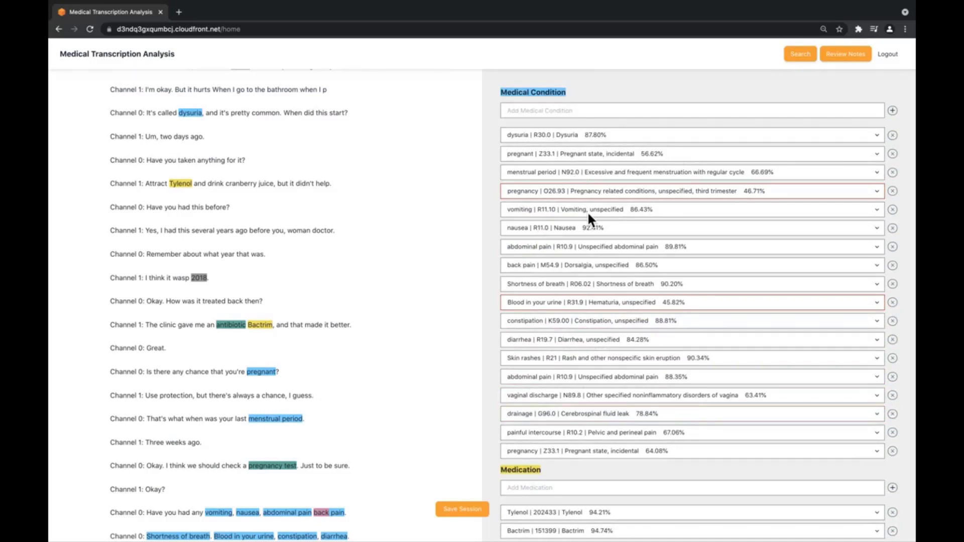
mouse_move(582, 197)
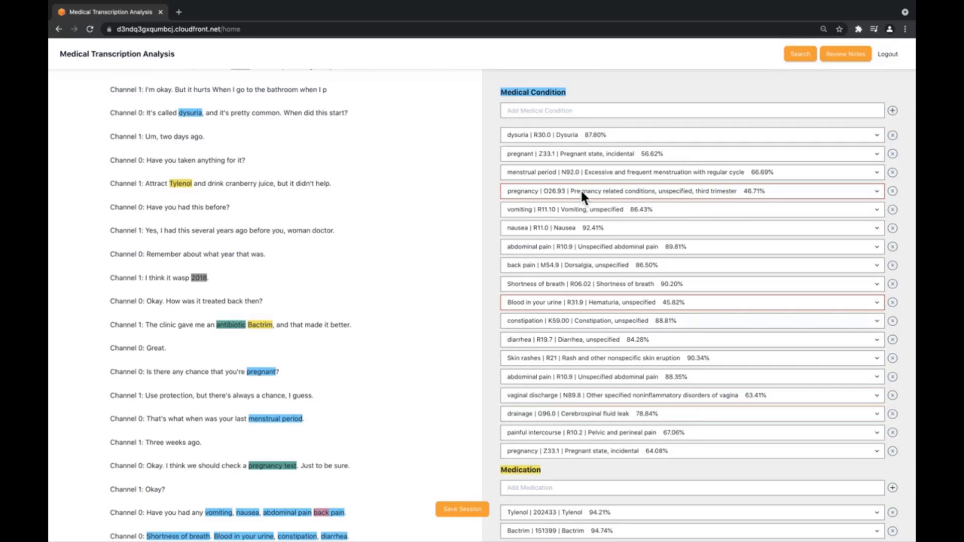
mouse_move(542, 202)
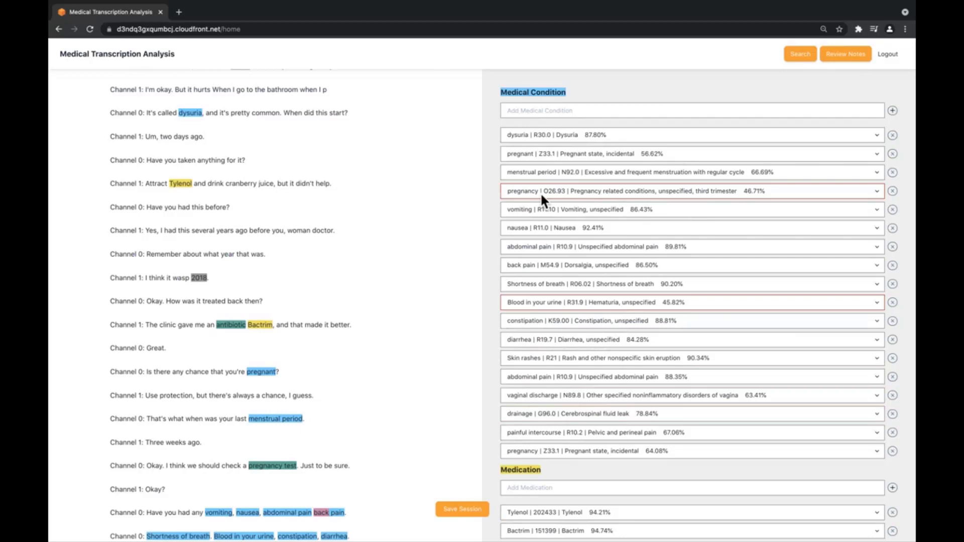
mouse_move(343, 108)
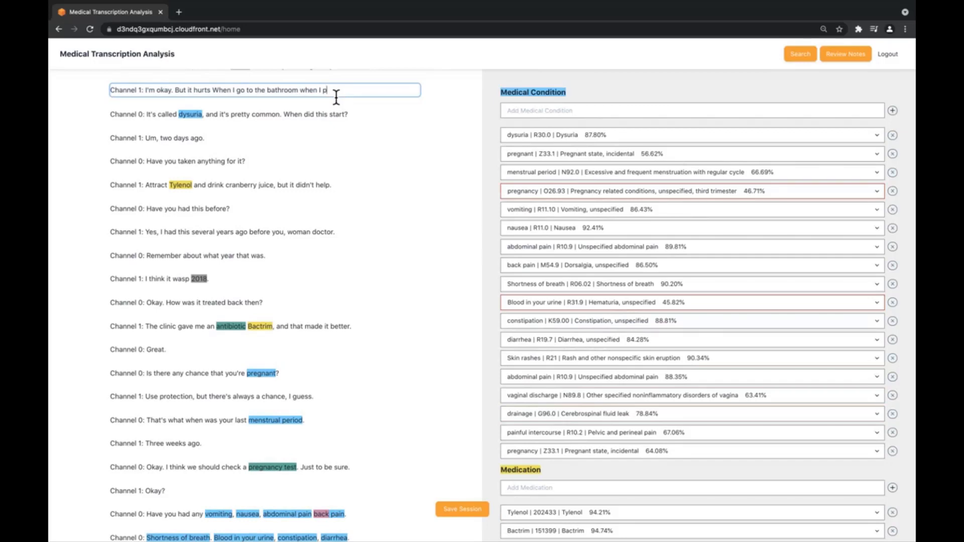
- Complete the line as 'when I pee' and add 'Patient also presents with rashes on the right arm'
text(ee.)
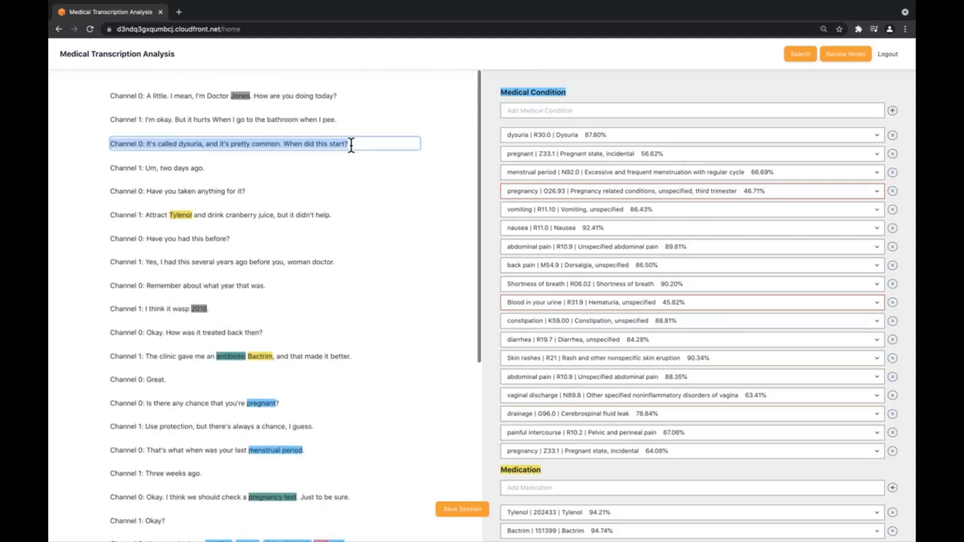
text(Patient also presents with rashes on the right arm)
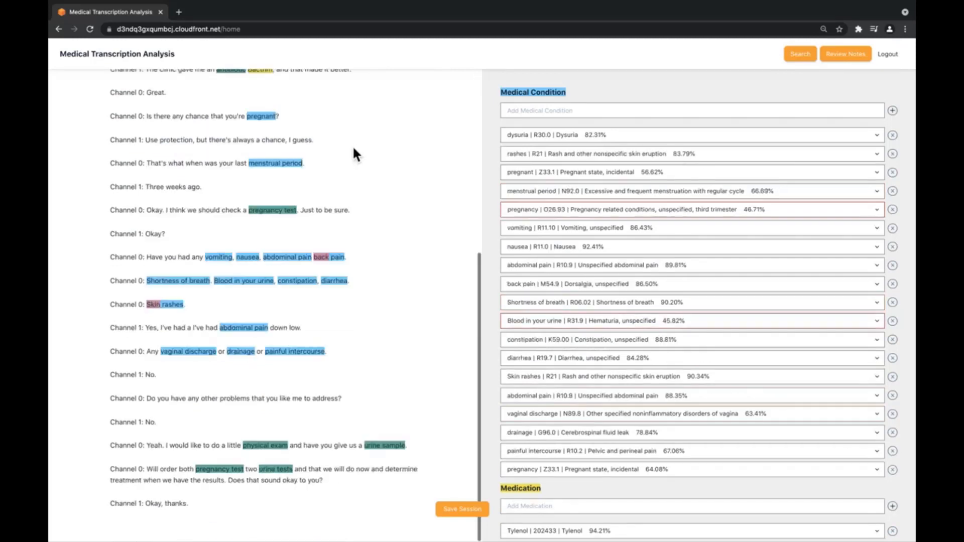
mouse_move(499, 159)
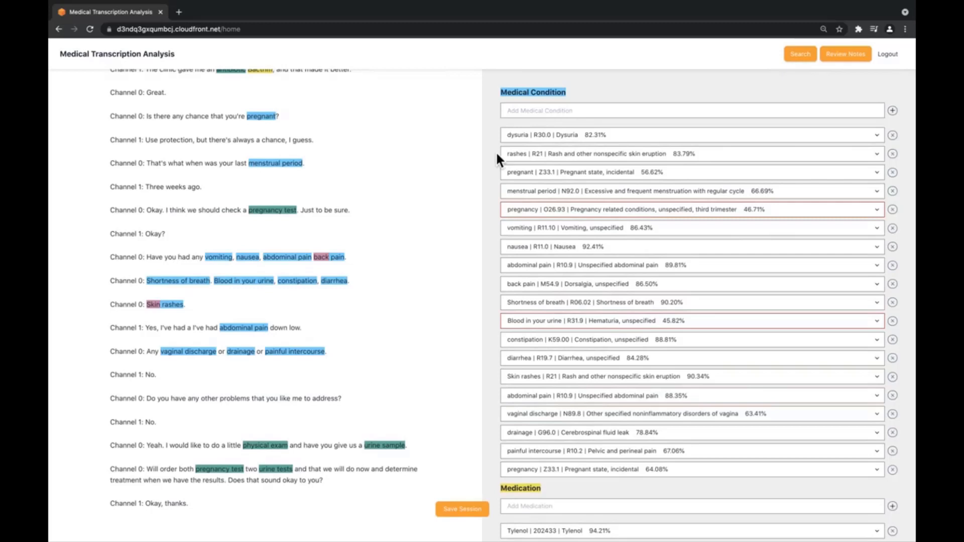
mouse_move(546, 368)
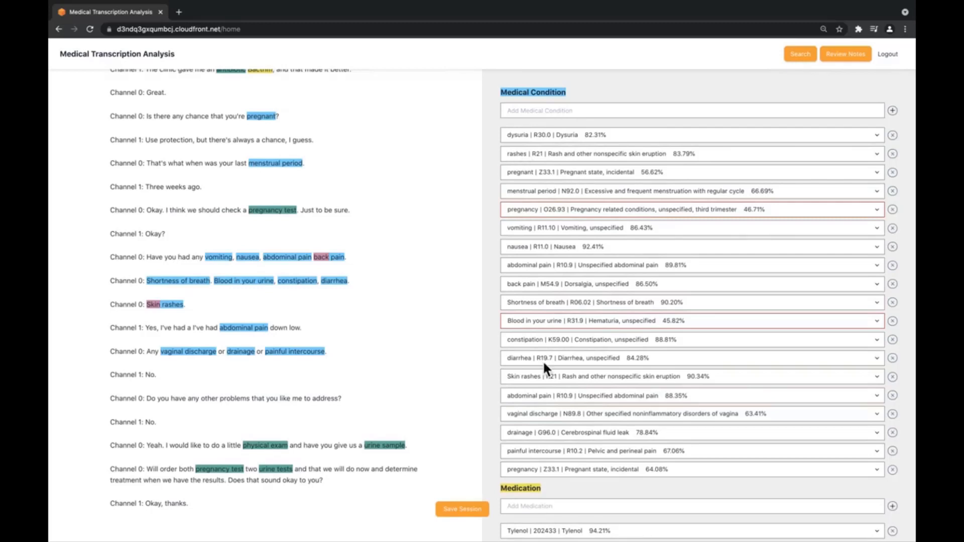
- Show the alternative diagnosis codes for the rashes | R21 condition
scroll(down, 3)
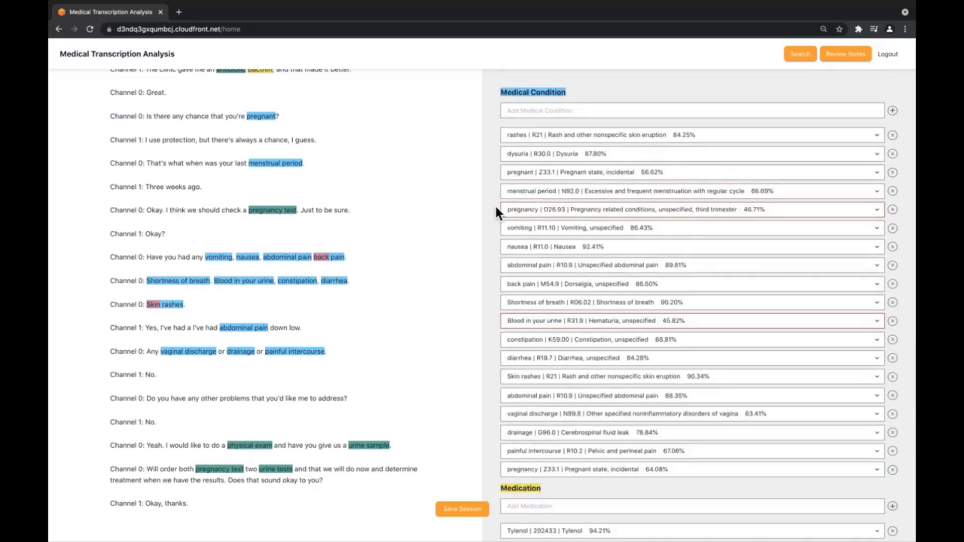
mouse_move(408, 218)
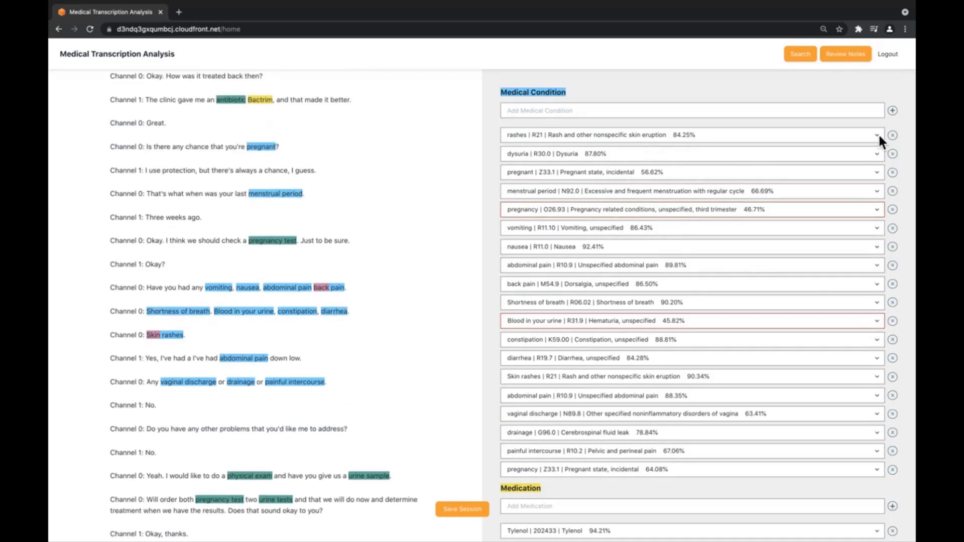
click(876, 135)
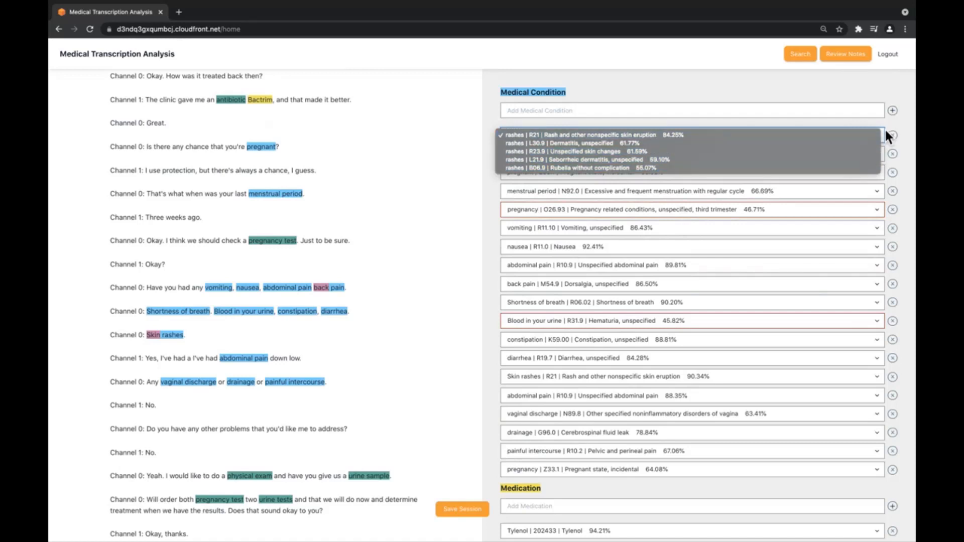
- Add 'fever' as a medical condition and remove pregnant from the detected conditions
click(590, 134)
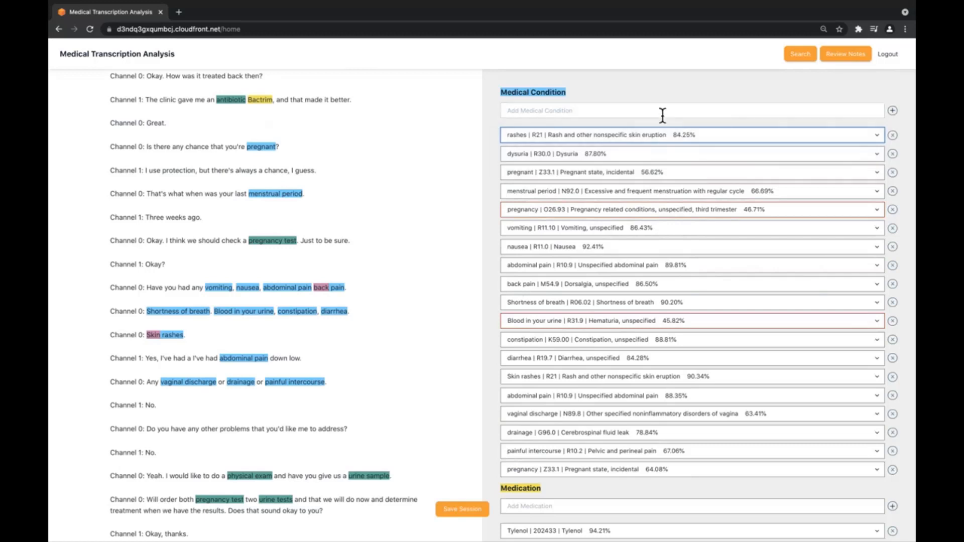
text(fever)
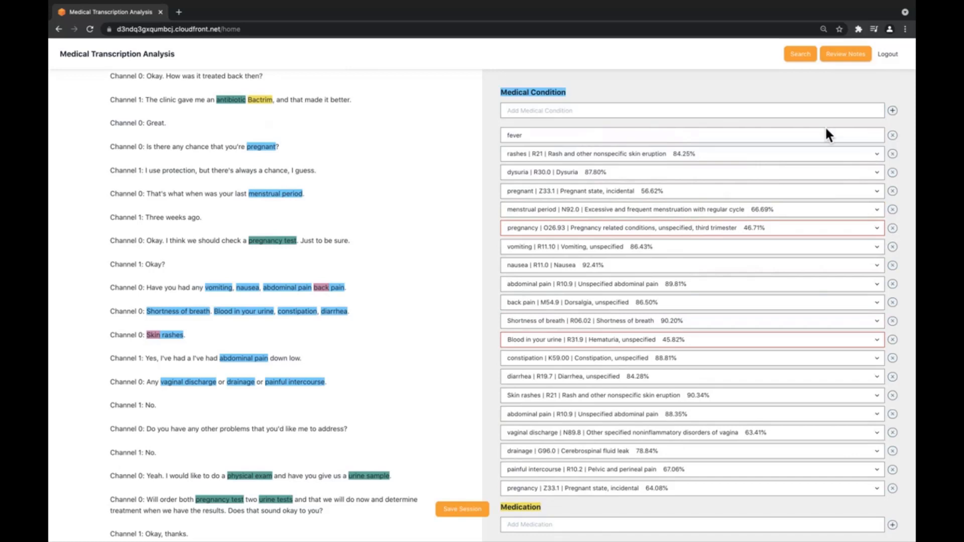
click(892, 134)
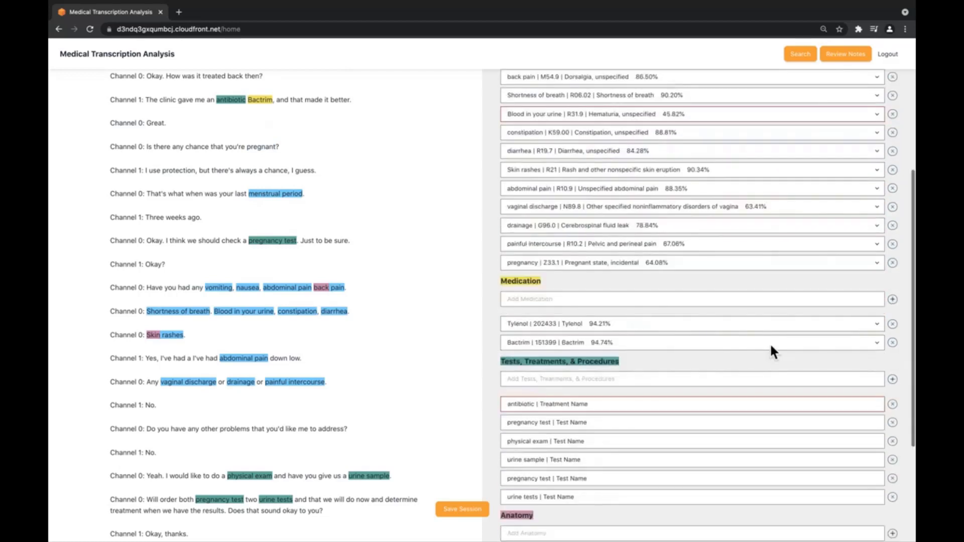
- Remove arm from the Anatomy entries, leaving back and skin
click(876, 324)
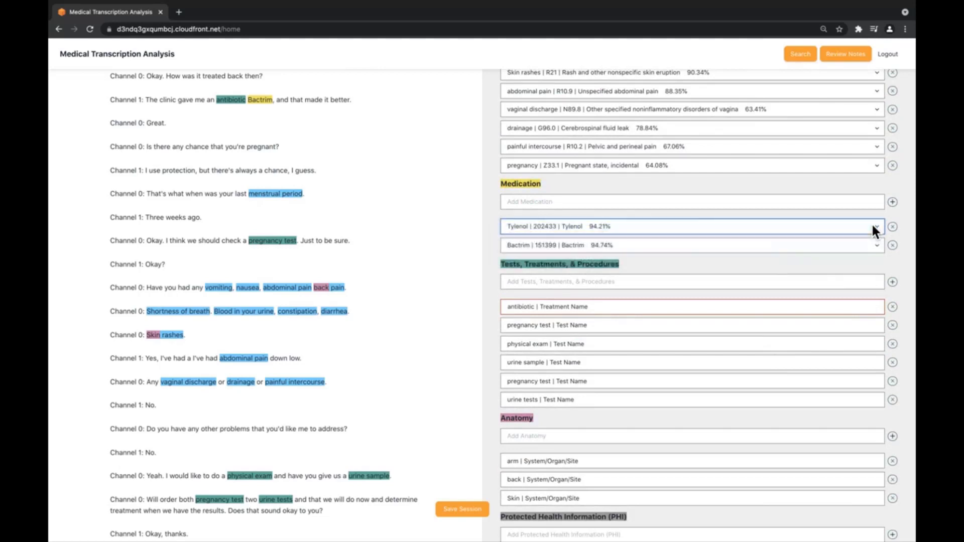
scroll(down, 3)
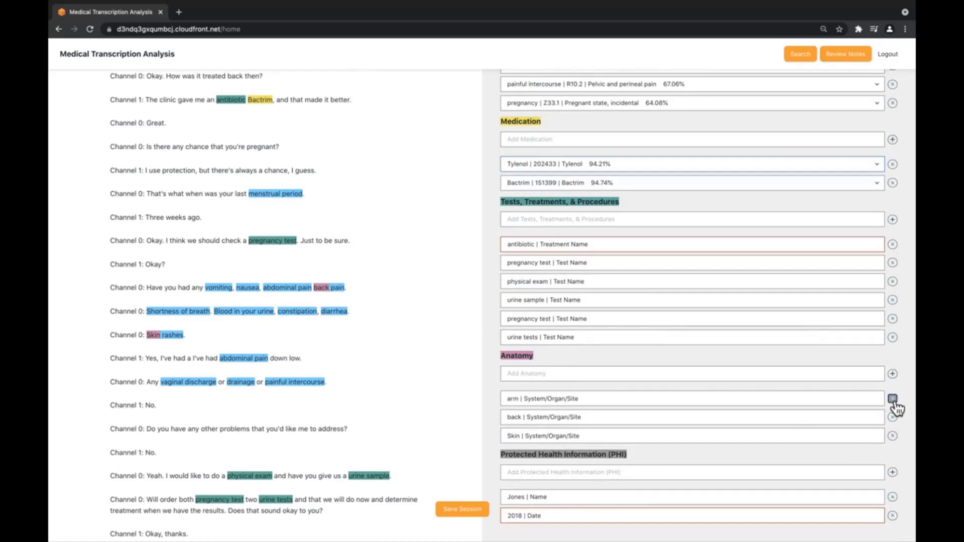
click(892, 399)
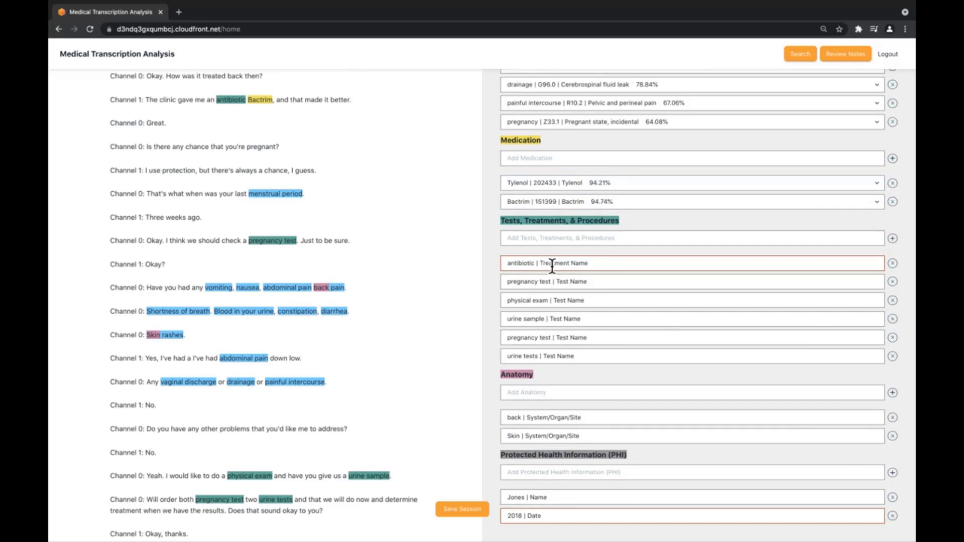
mouse_move(904, 275)
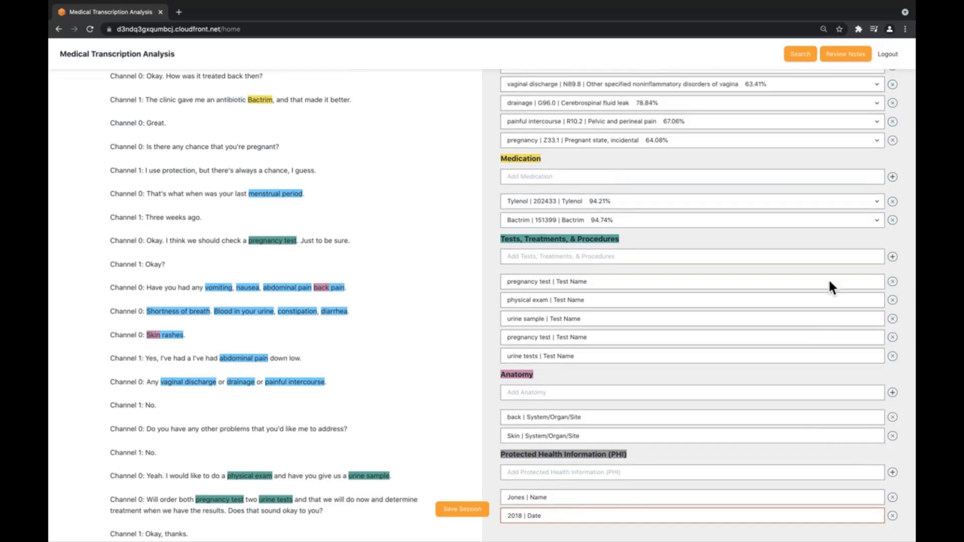
scroll(down, 3)
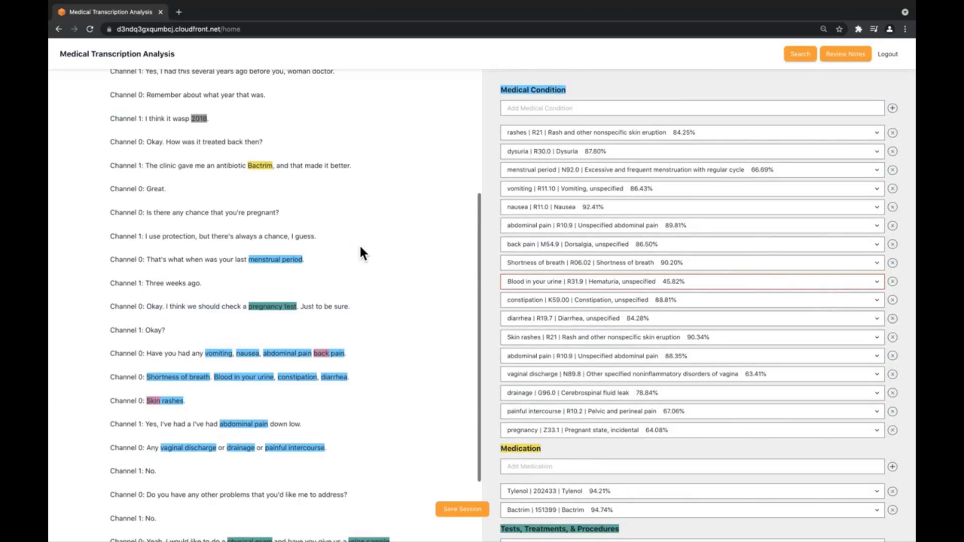
scroll(up, 3)
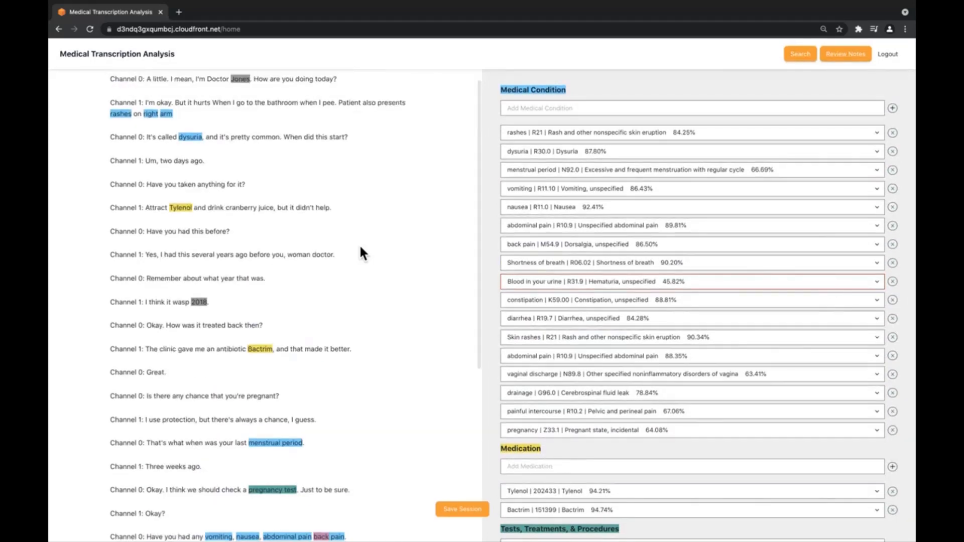
mouse_move(380, 267)
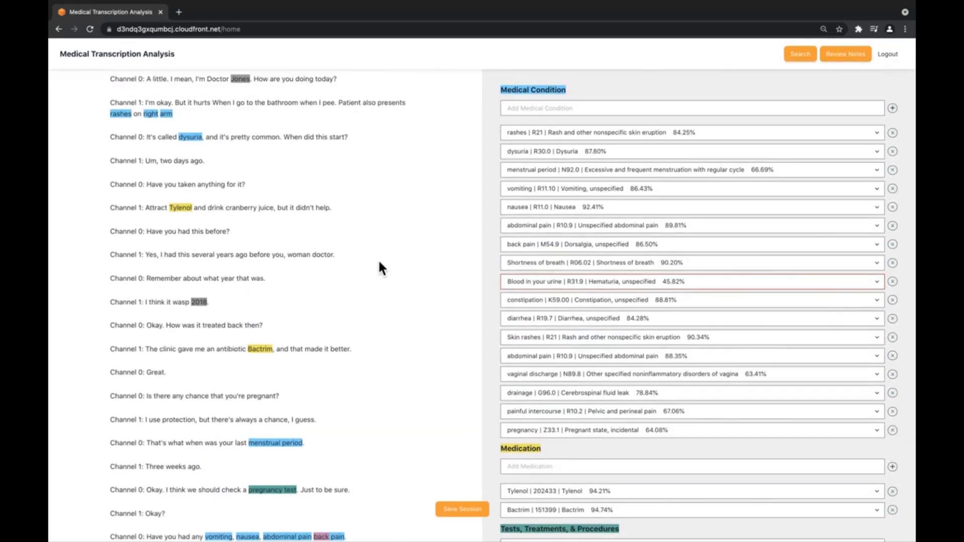